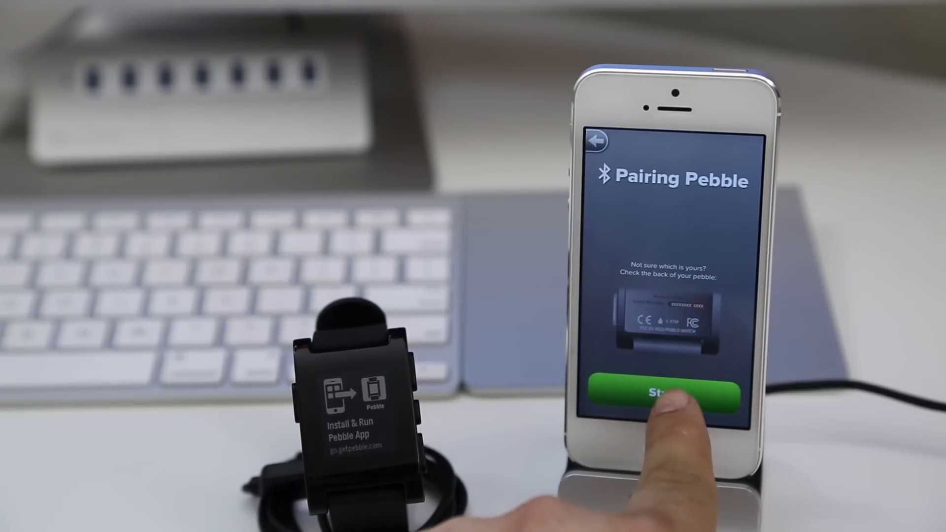
Start pairing and accept the Bluetooth pairing request from Pebble BCF6.
click(662, 392)
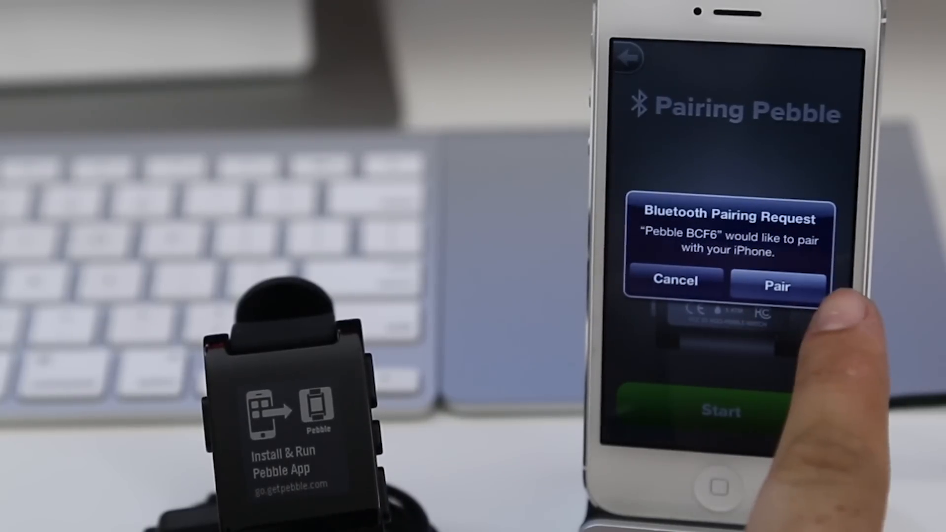
click(776, 285)
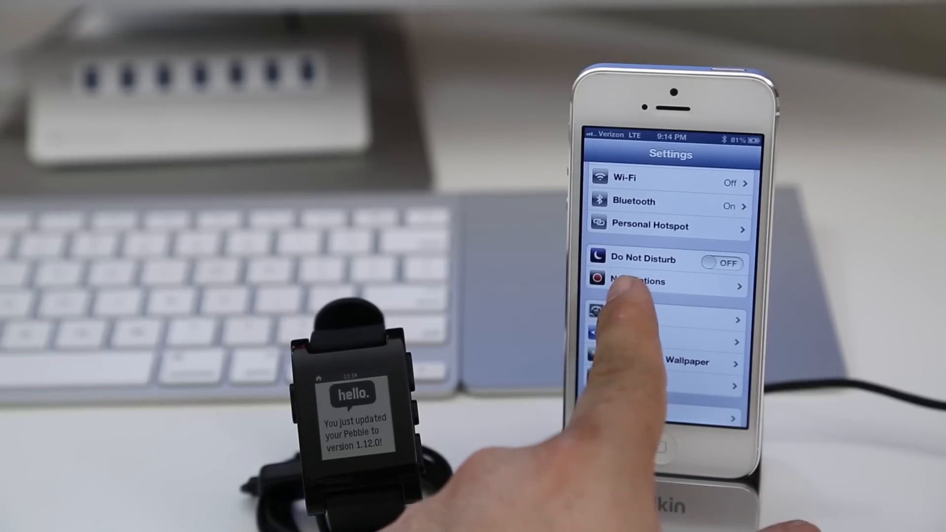
Open the Messages notification settings and scroll through its alert options.
click(637, 281)
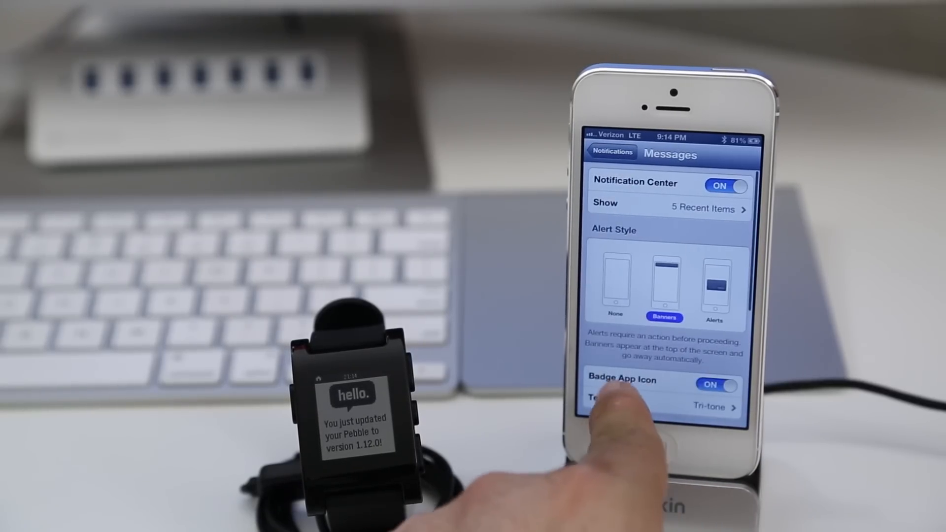
scroll(down, 3)
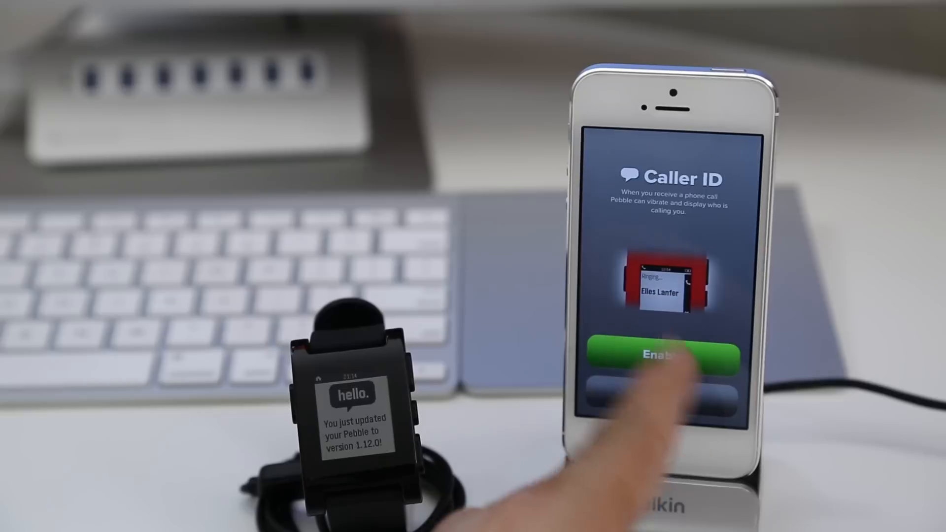
Enable caller ID for the Pebble watch.
click(661, 355)
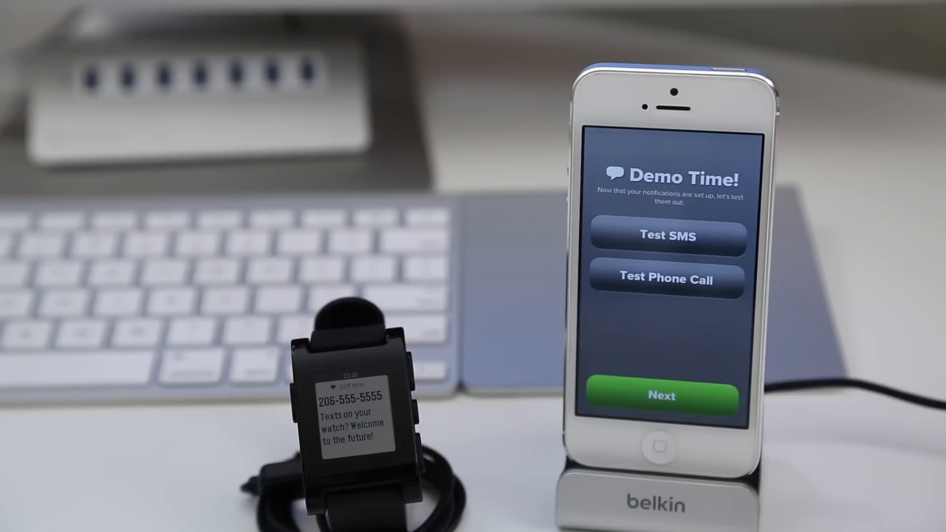
Send a test phone call and test SMS to the watch, then continue past Demo Time.
click(667, 278)
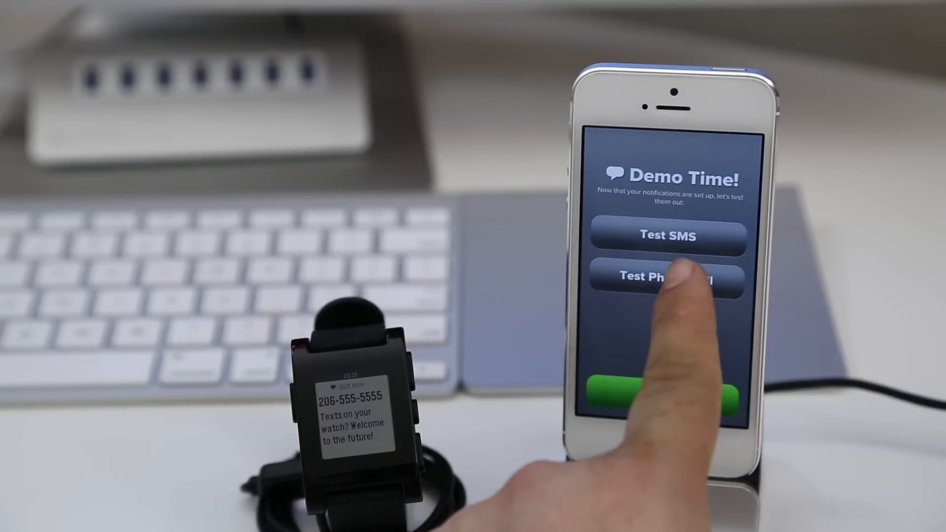
click(669, 277)
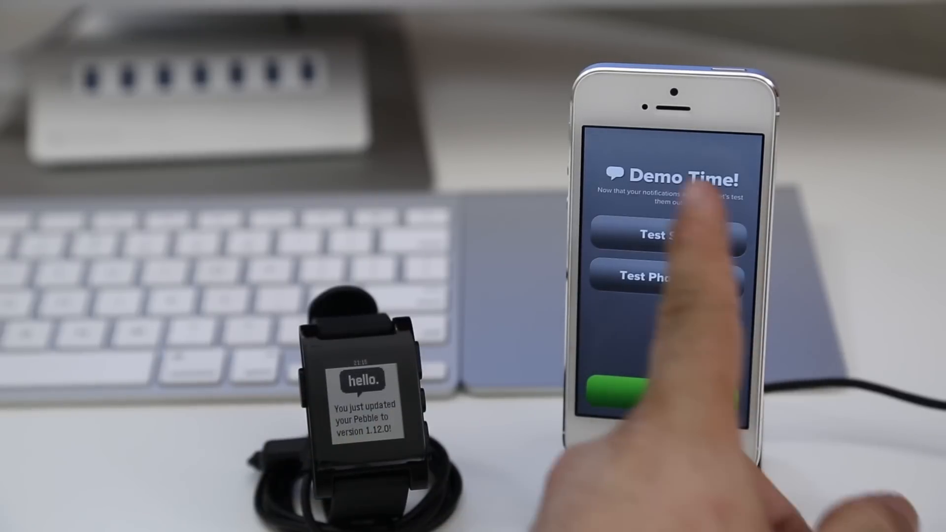
click(667, 237)
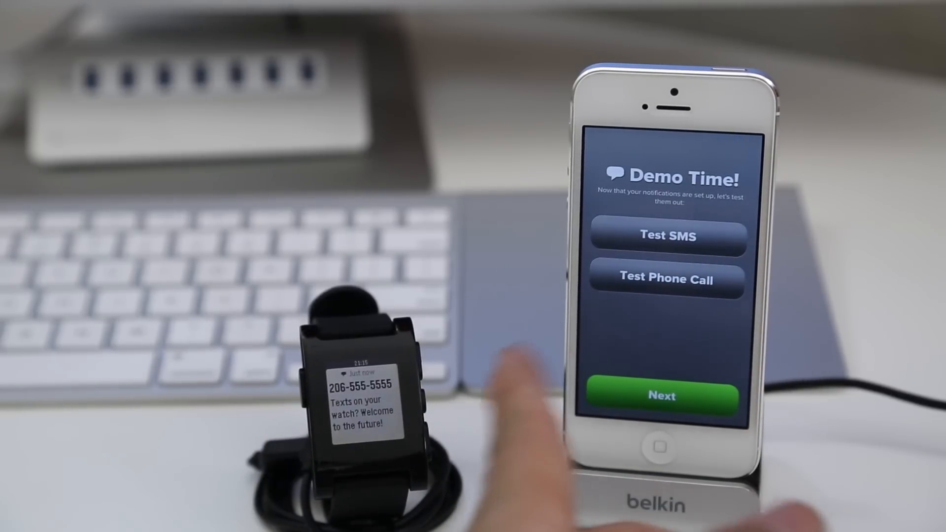
click(666, 280)
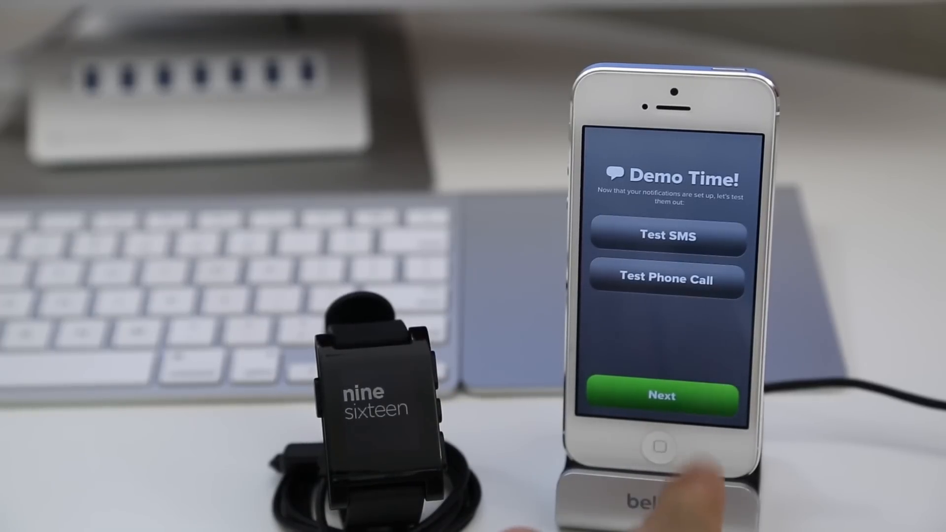
click(661, 396)
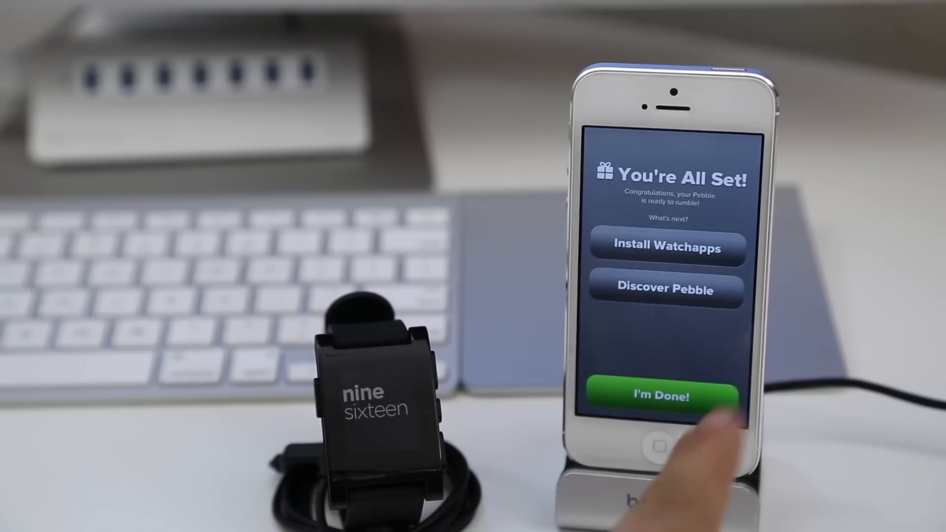
Finish setup and scroll the Watchfaces list showing Wordsquare and Snake Finn.
click(667, 248)
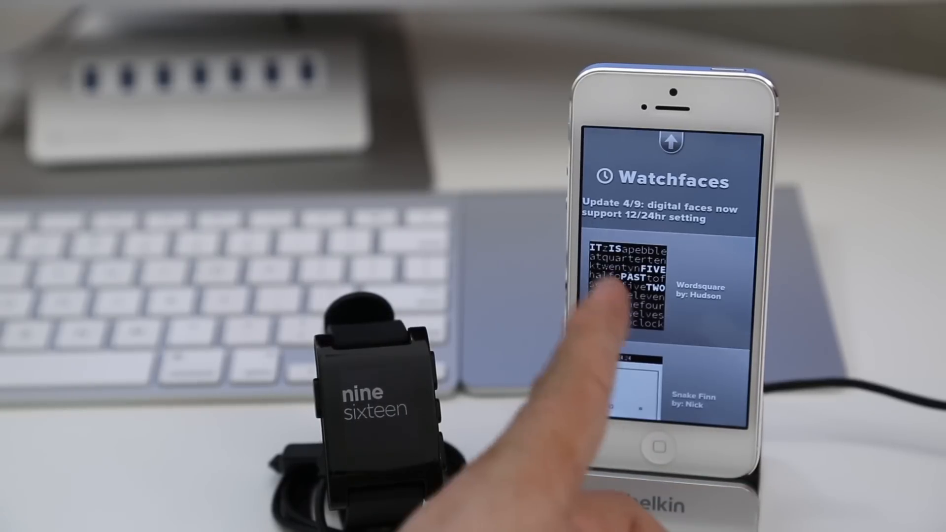
scroll(down, 3)
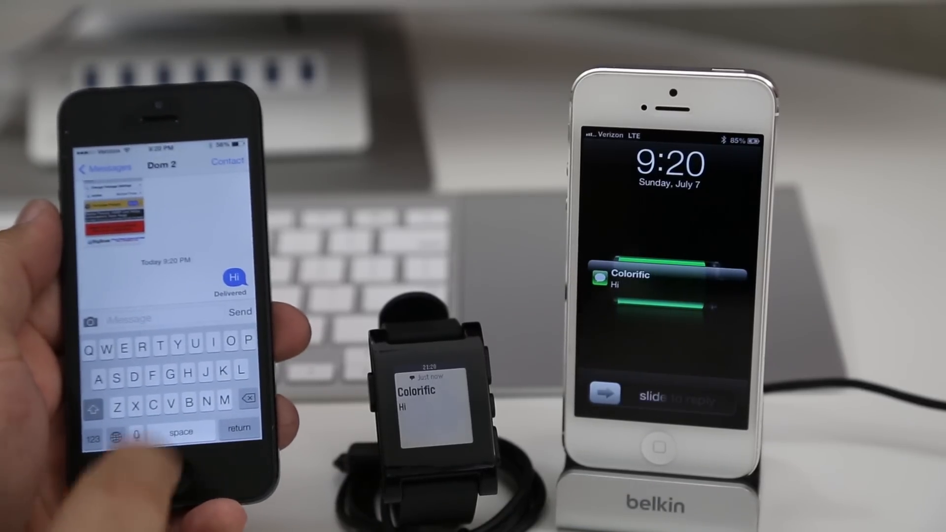
Send 'Hello' from the second iPhone right after 'Hi'.
text(Hel)
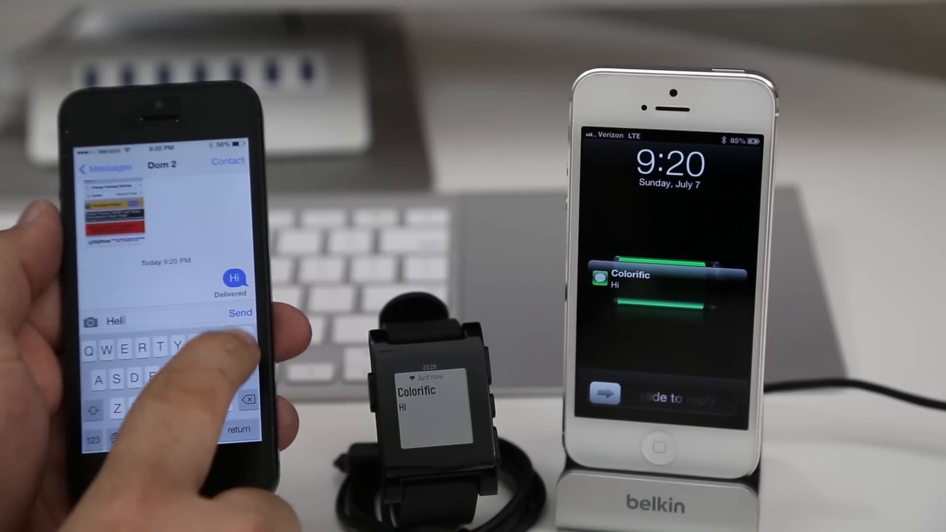
click(240, 312)
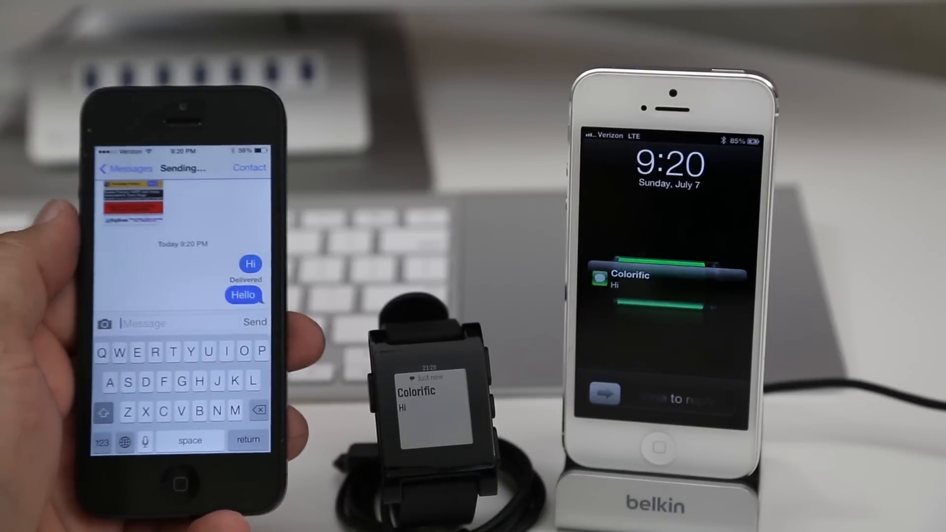